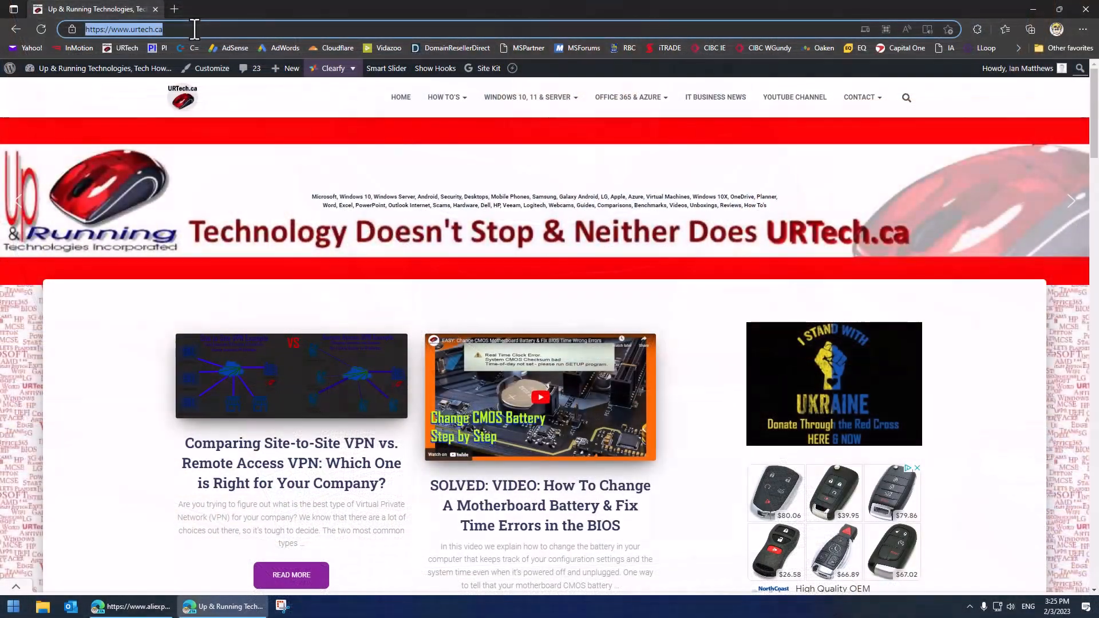
Search Google for 'windows 10 media creation tool' from the Edge address bar
text(windows 10 media creation tool)
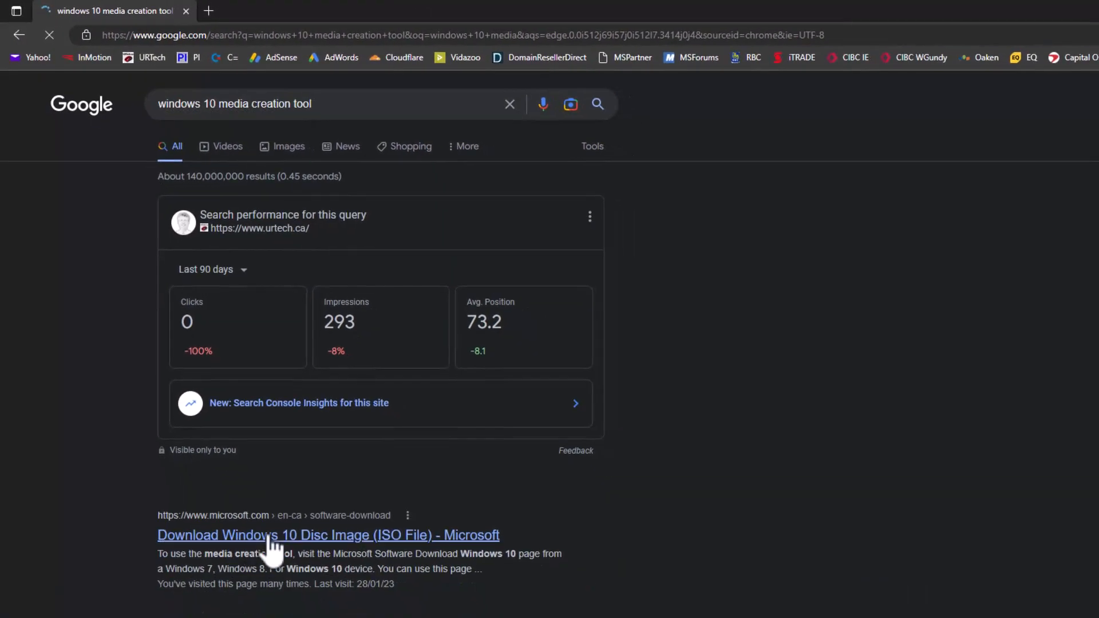
Download the MediaCreationTool from Microsoft's Windows 10 page and launch it
click(328, 535)
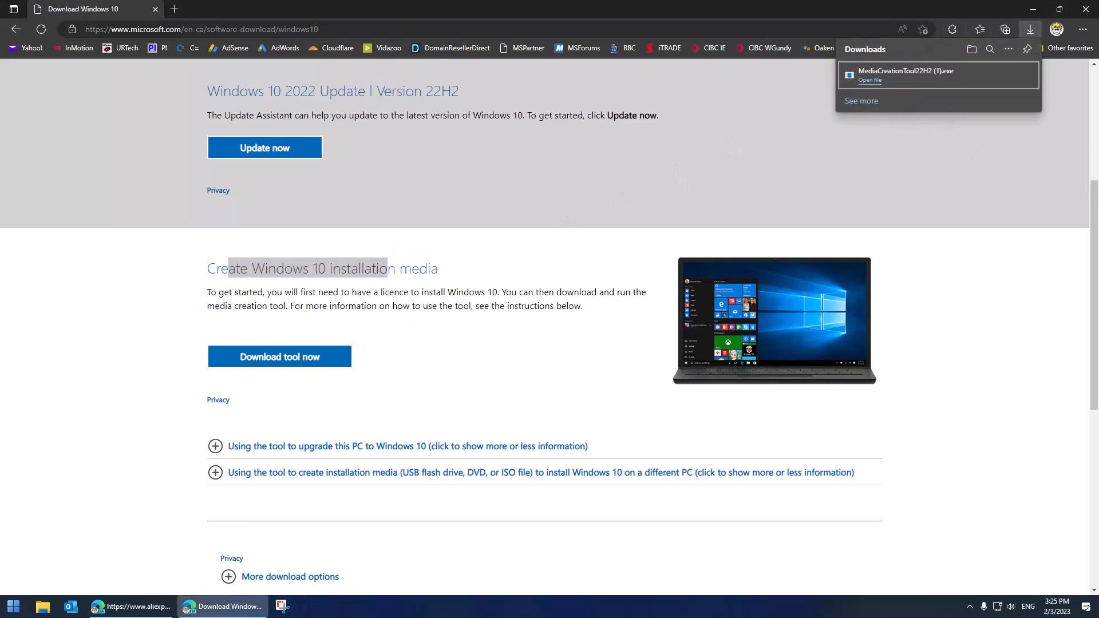
click(869, 80)
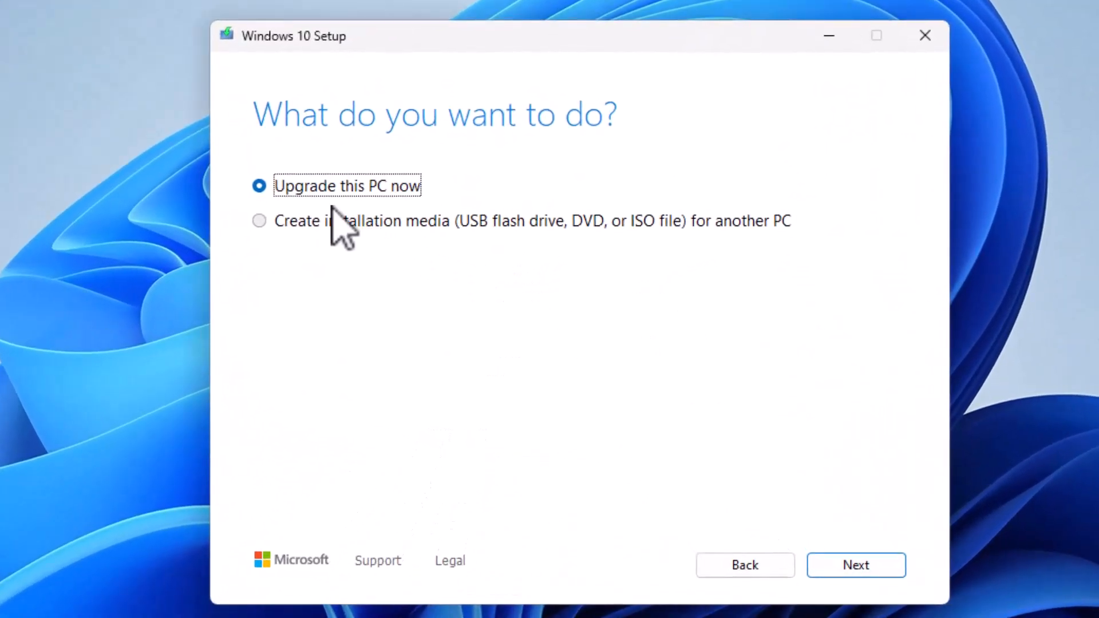
Choose 'Create installation media for another PC' and accept the recommended language, edition and architecture
click(855, 565)
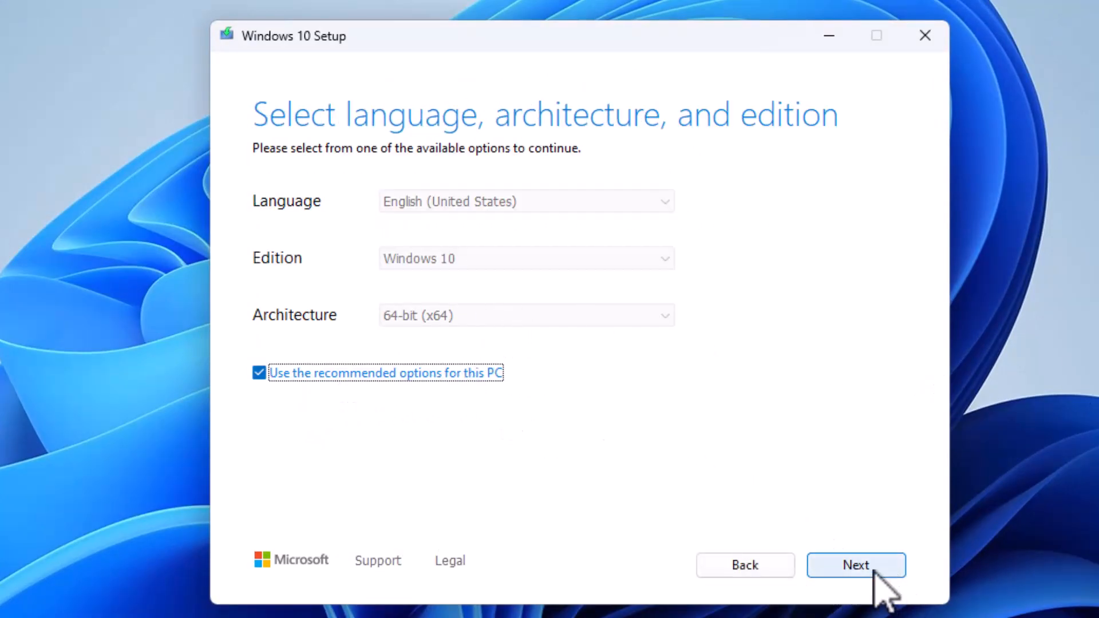
click(856, 565)
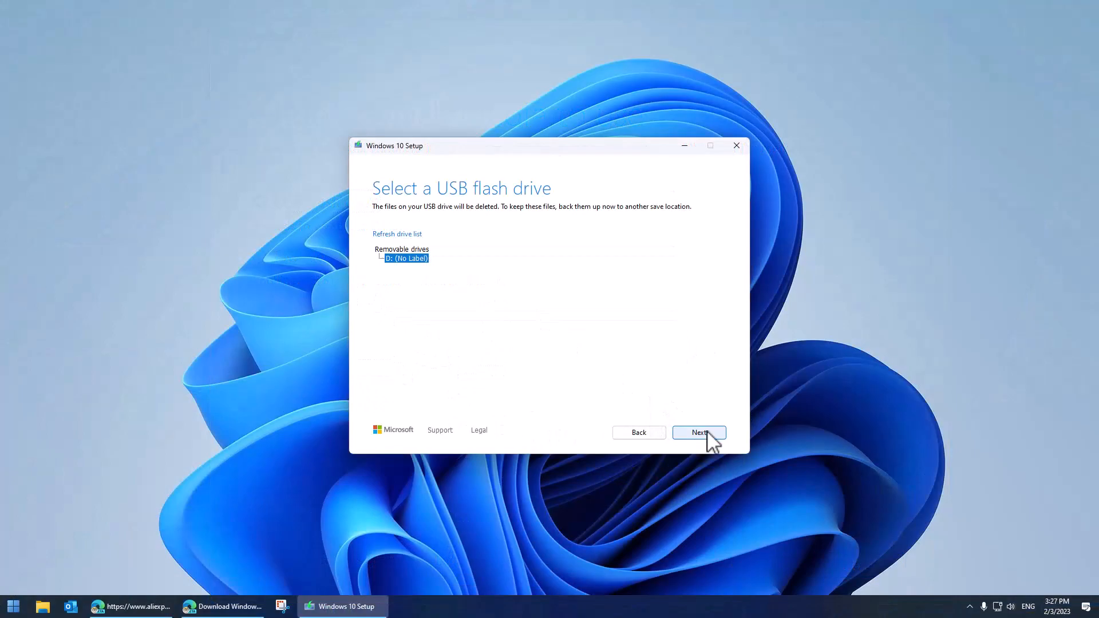